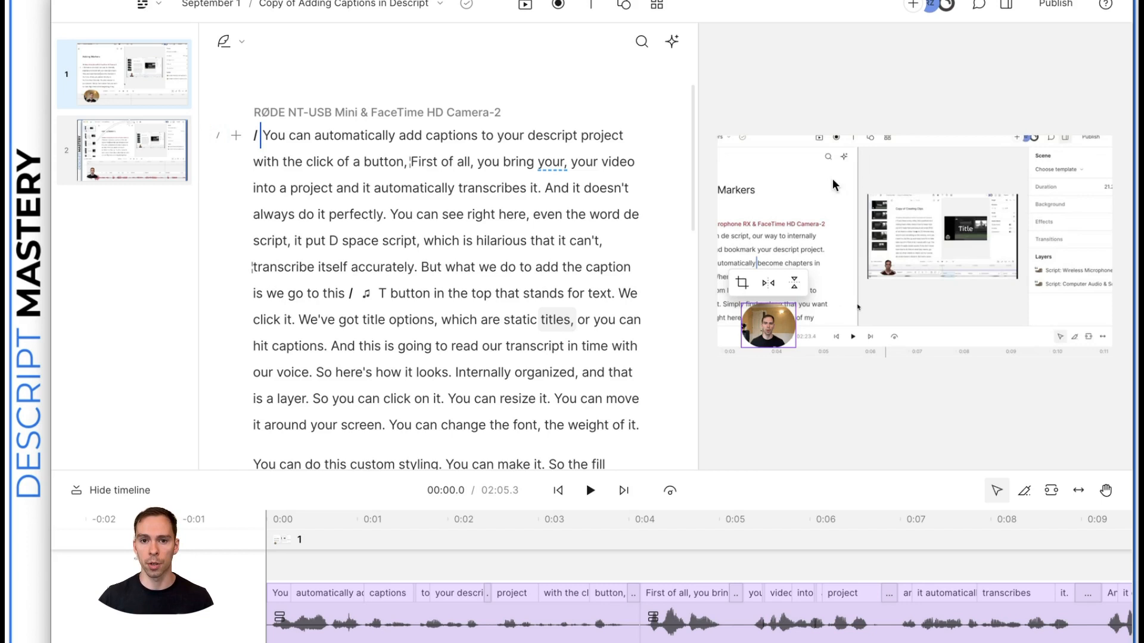
pyautogui.moveTo(702, 447)
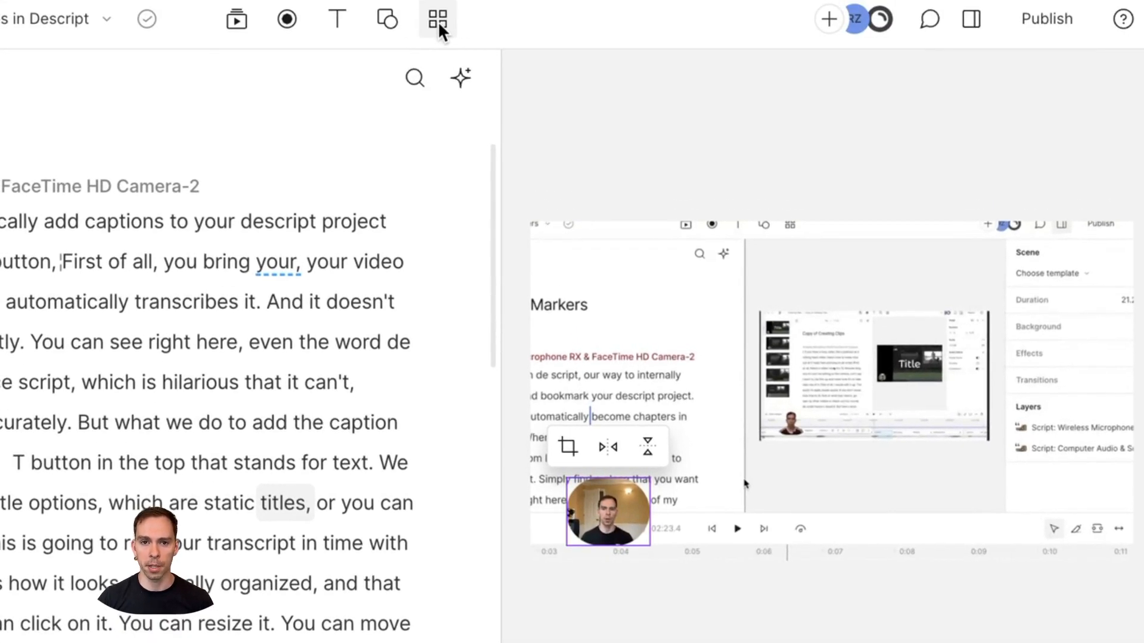
# Work with the captions project's top toolbar and script before leaving it.
pyautogui.click(436, 19)
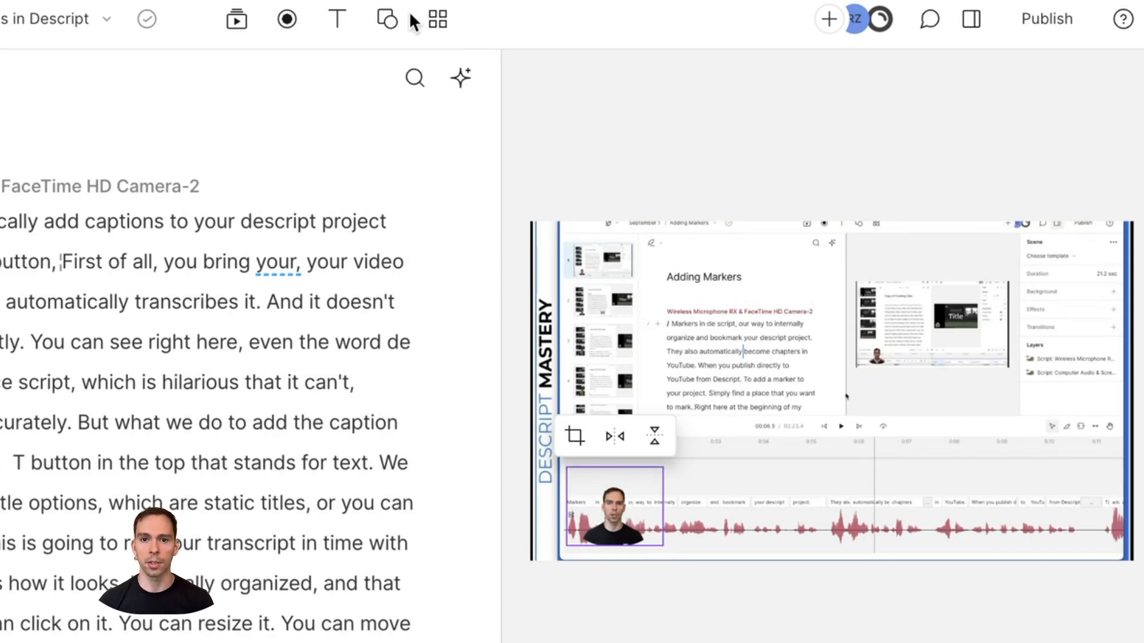
pyautogui.click(437, 18)
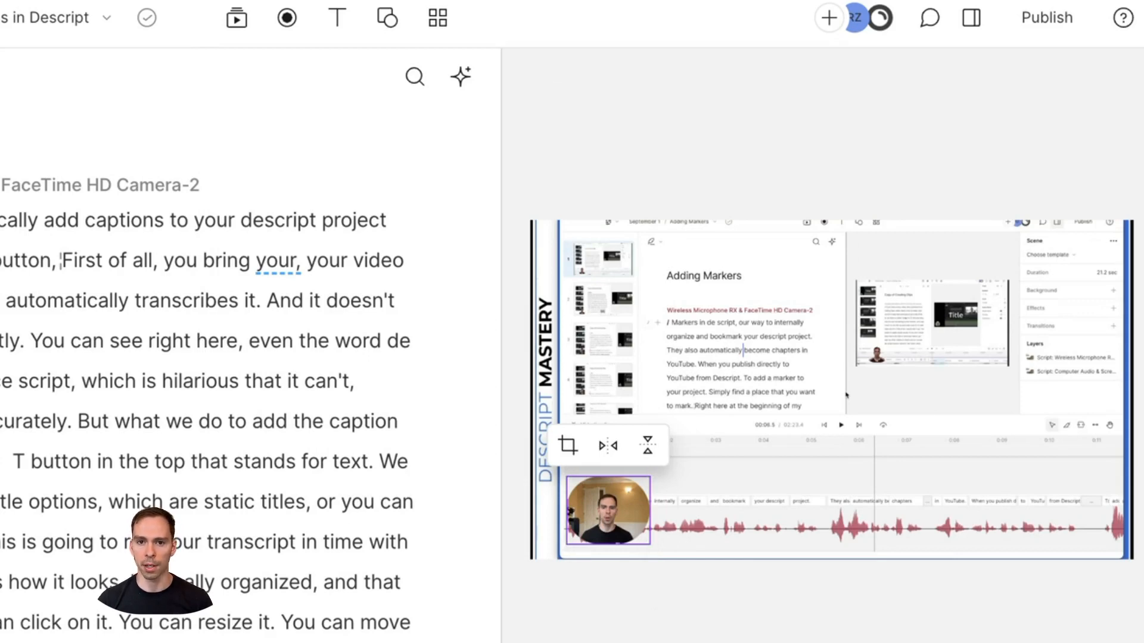
pyautogui.doubleClick(124, 220)
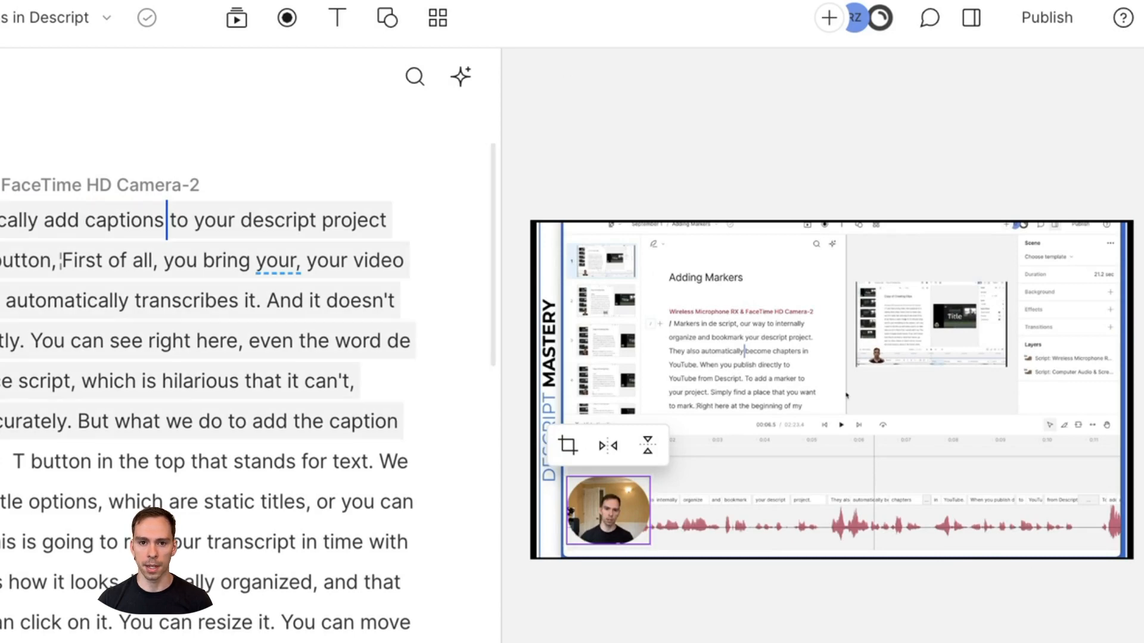
pyautogui.click(437, 17)
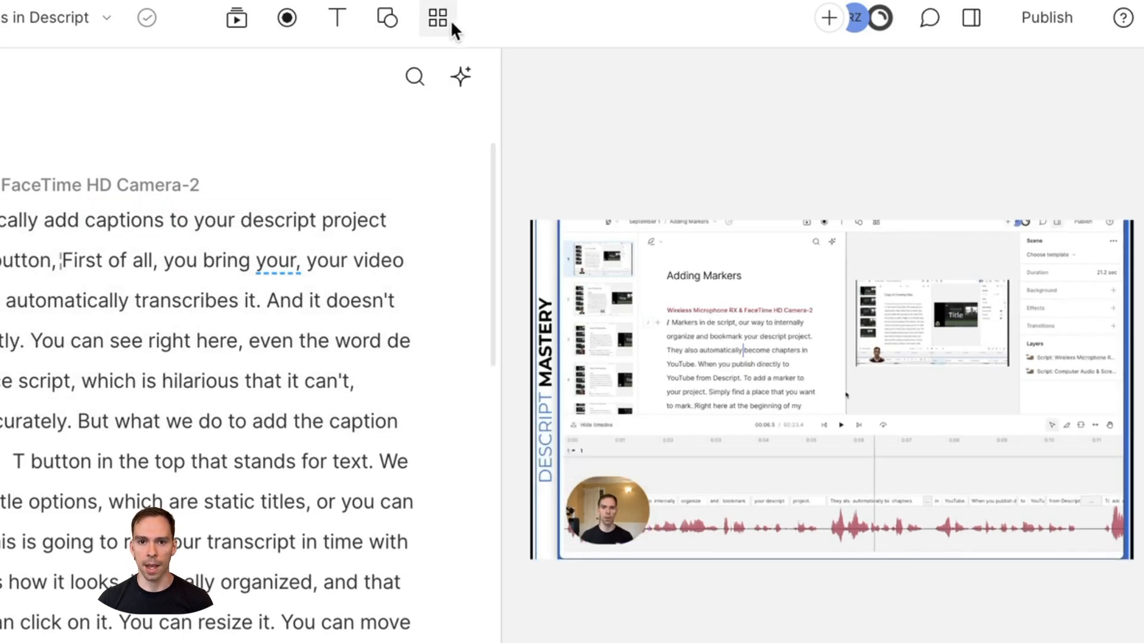
pyautogui.click(611, 511)
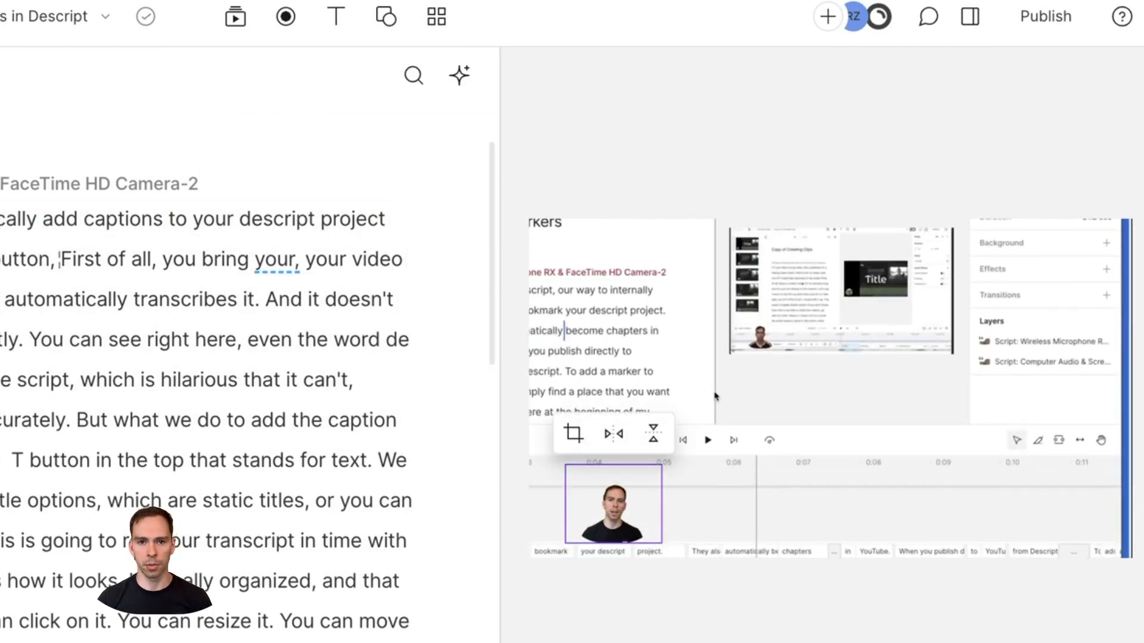
# Return to the projects list and show the saved templates.
pyautogui.click(138, 10)
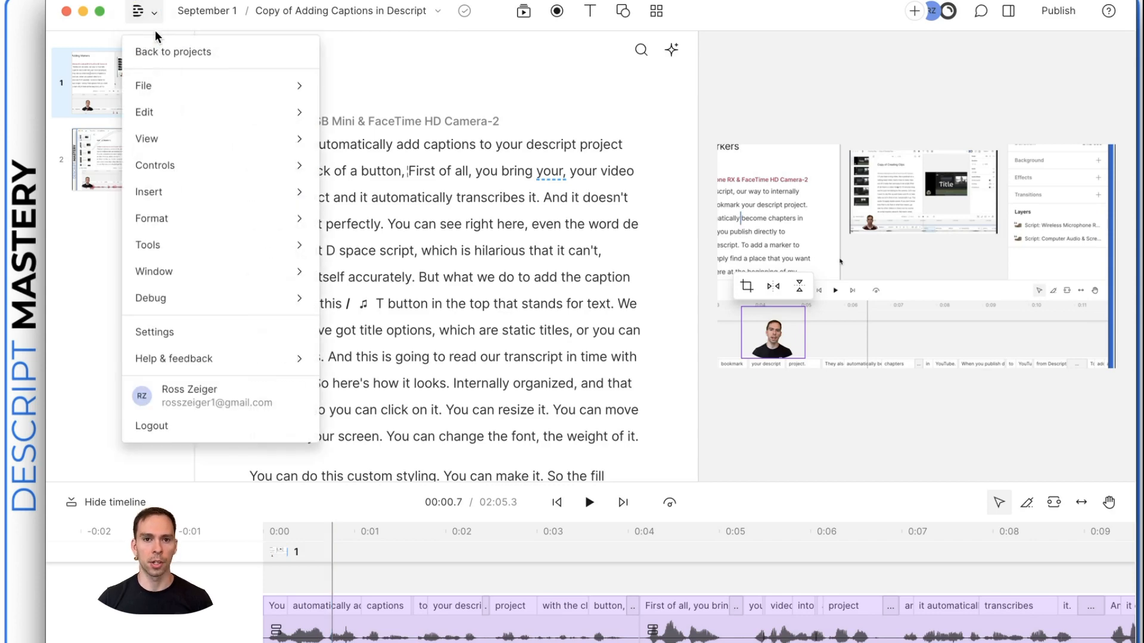
pyautogui.click(172, 52)
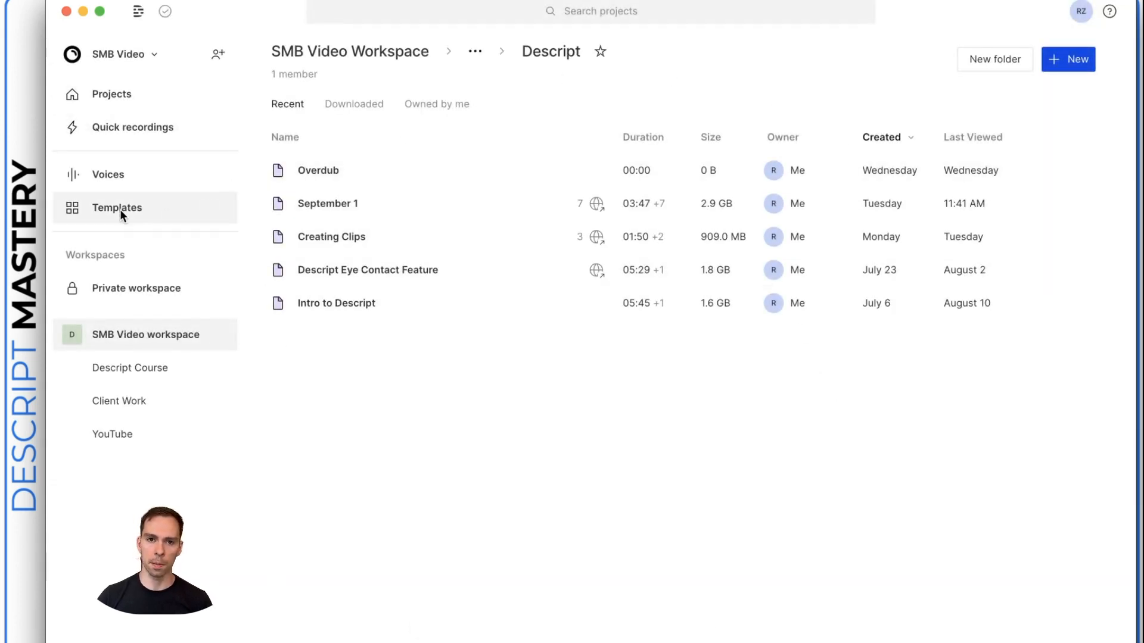
pyautogui.click(117, 208)
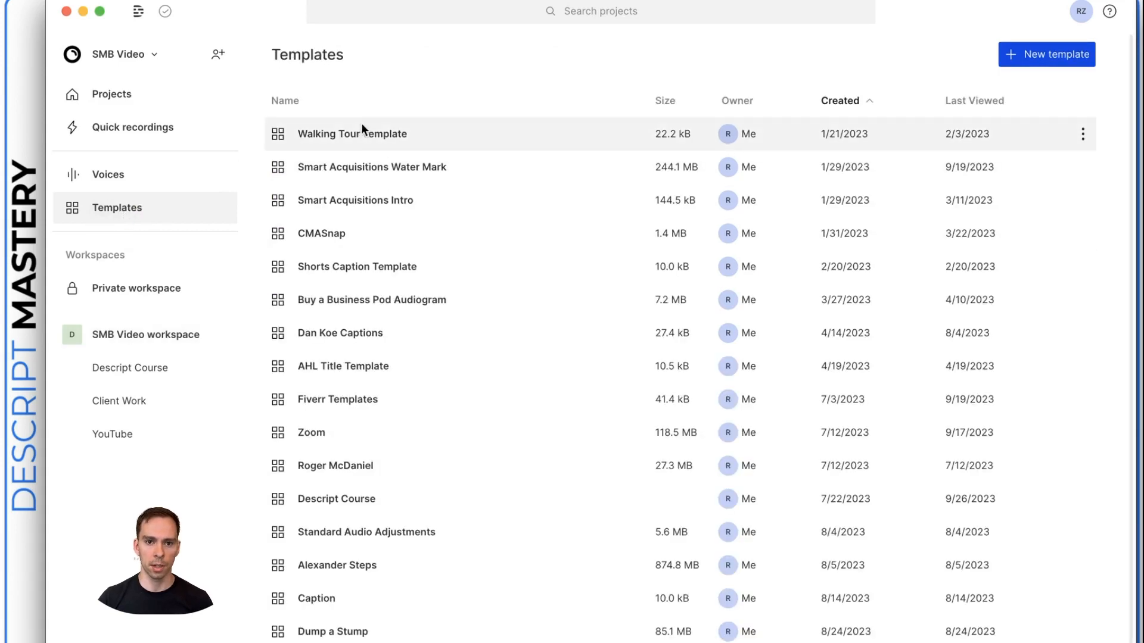
pyautogui.moveTo(479, 219)
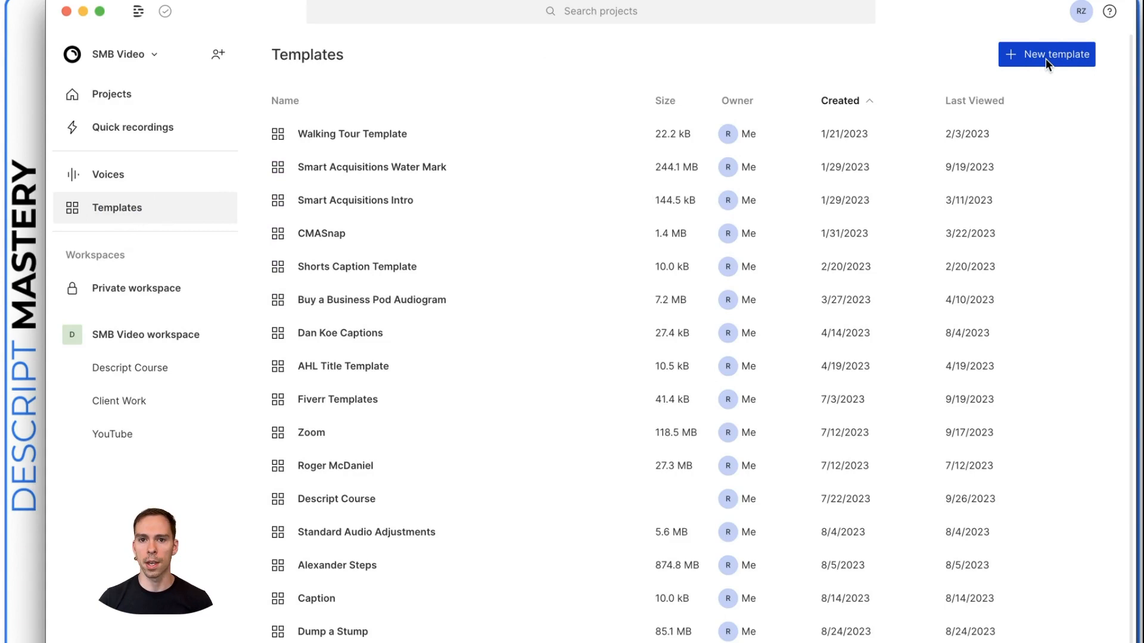
# Create a new empty template titled 'Template example'.
pyautogui.click(1047, 54)
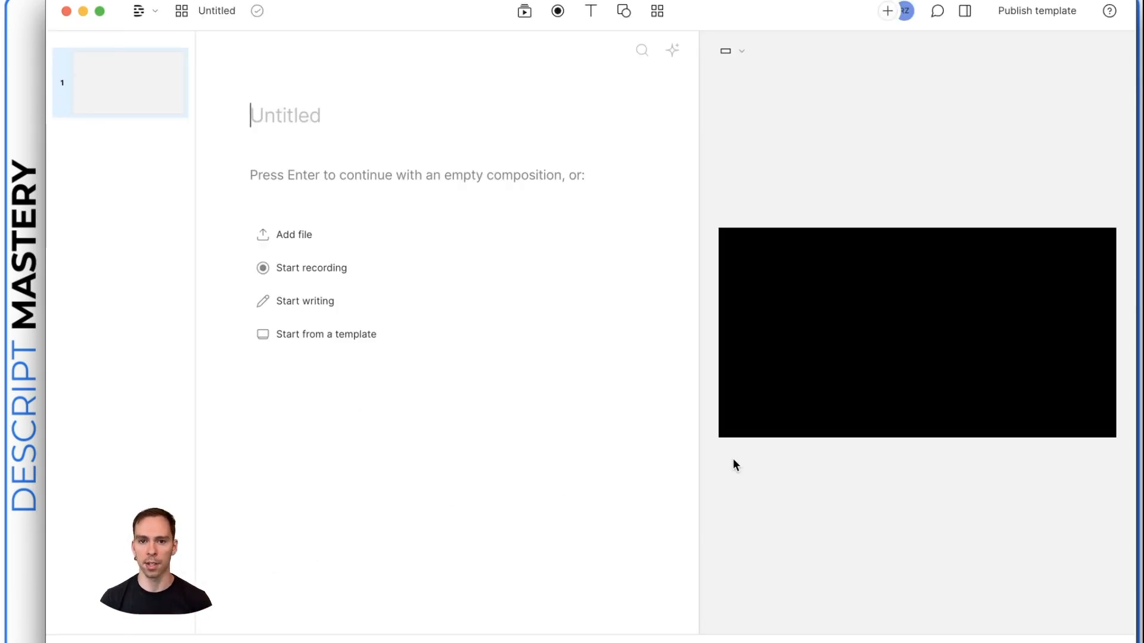
pyautogui.moveTo(514, 212)
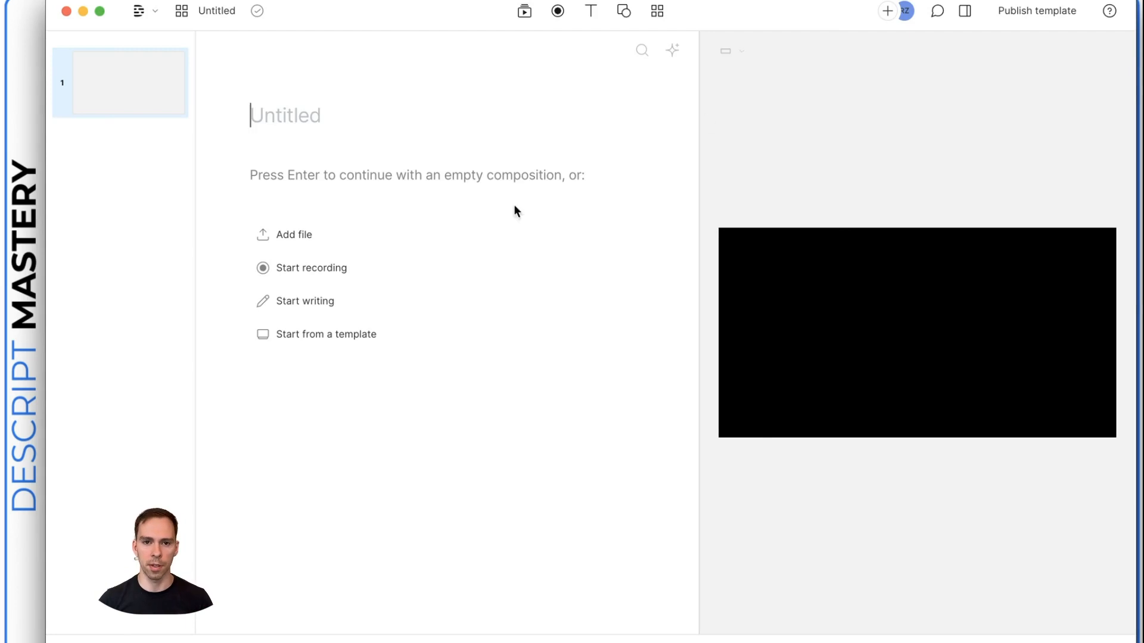
pyautogui.write('Tempal')
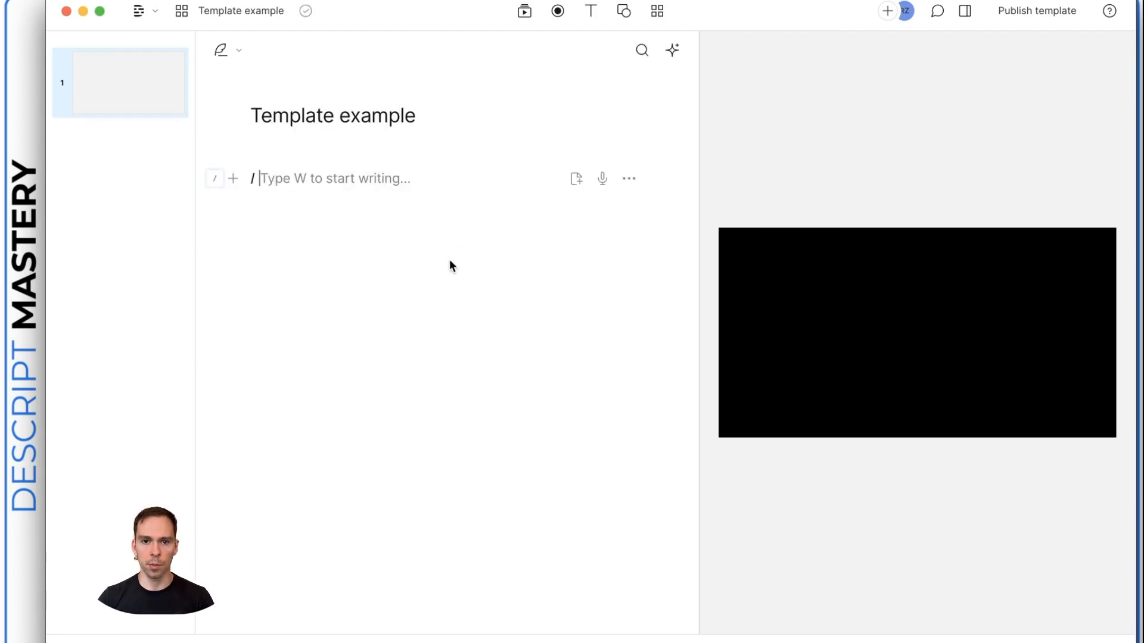
# Add the stock clip 'Reeds And Lake In Nature 4' from the media library to the scene.
pyautogui.click(524, 10)
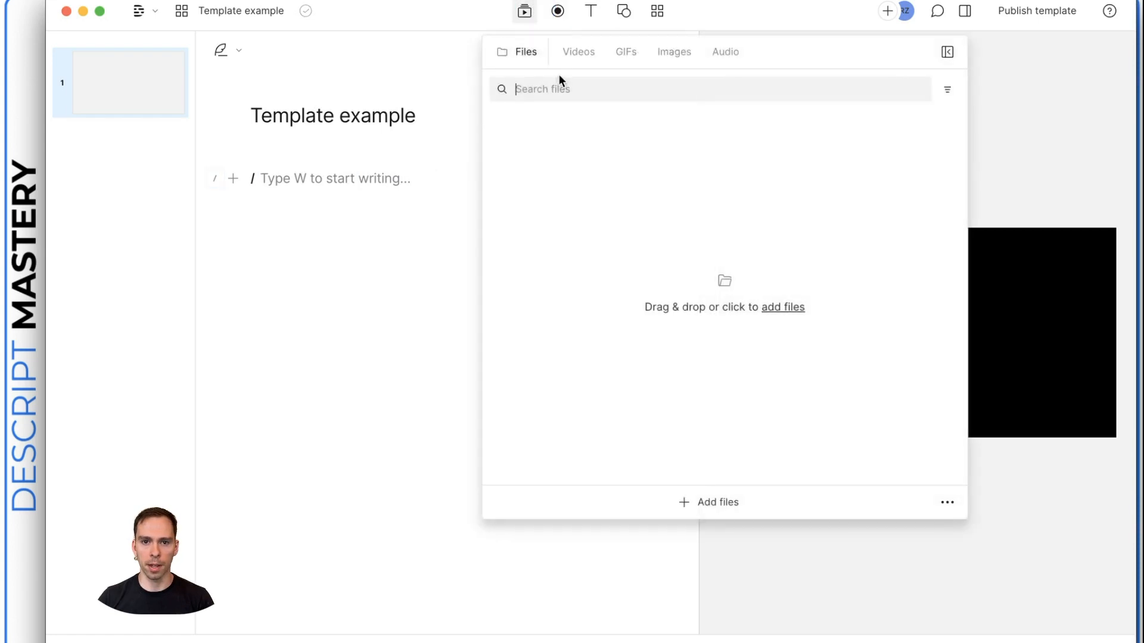
pyautogui.click(577, 52)
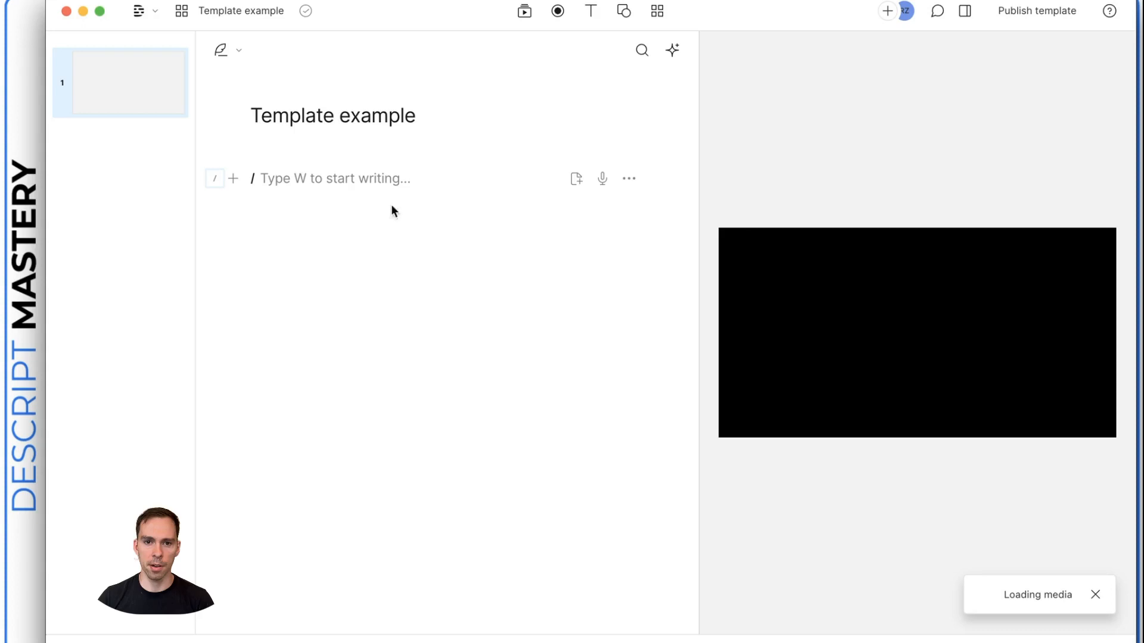
pyautogui.moveTo(399, 296)
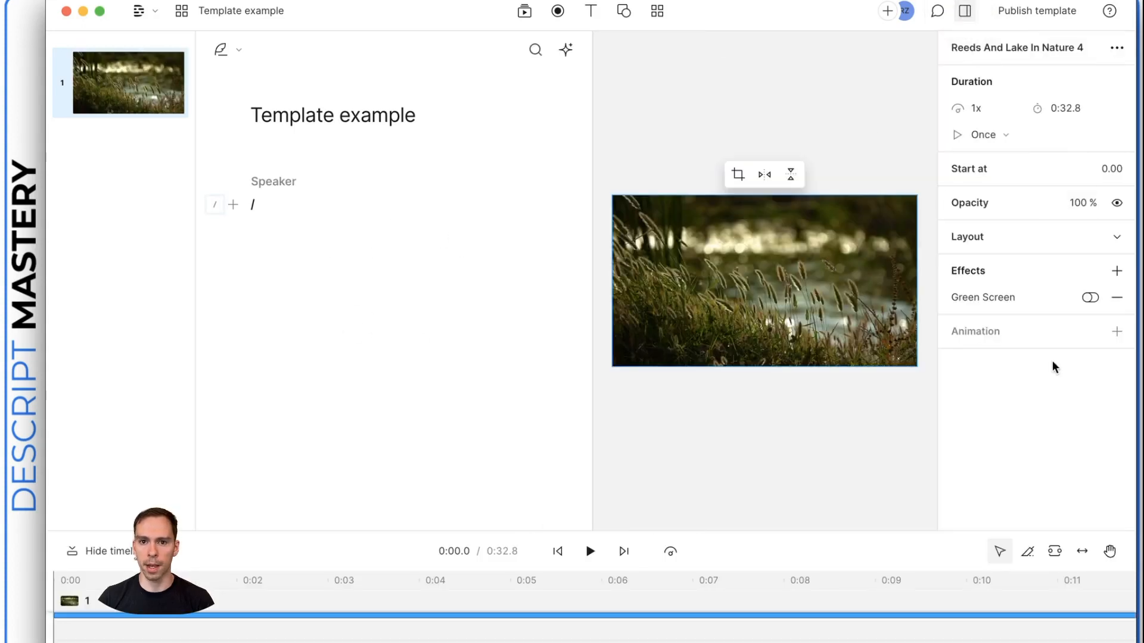
# Give the Reeds And Lake clip a custom 2-second zoom-in and preview it from the start.
pyautogui.click(1117, 332)
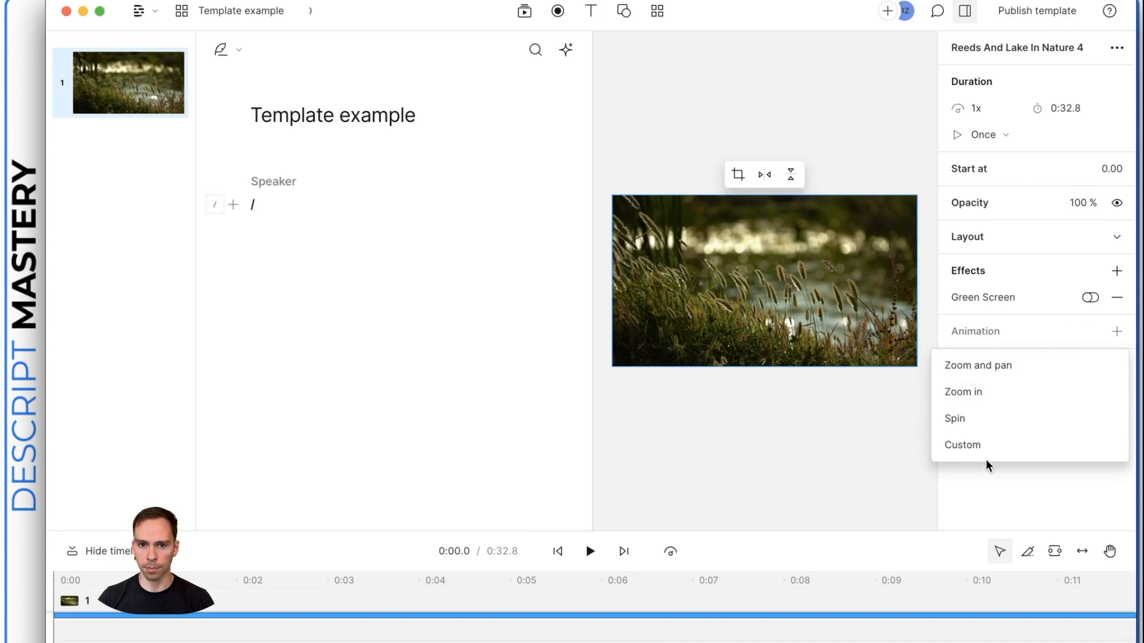
pyautogui.click(977, 364)
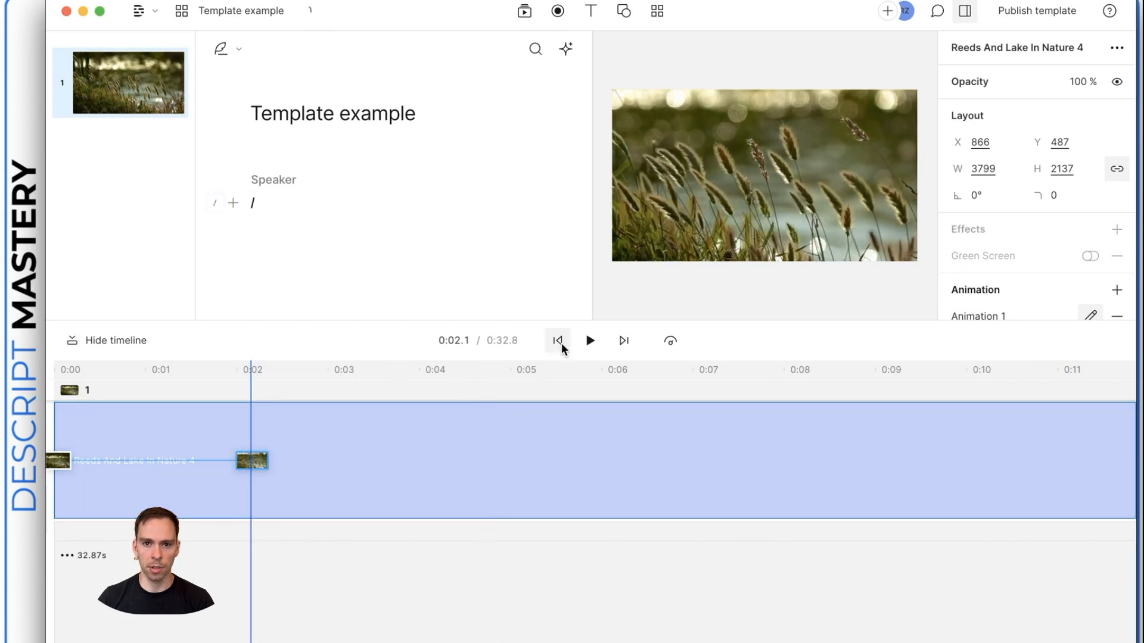
pyautogui.click(557, 340)
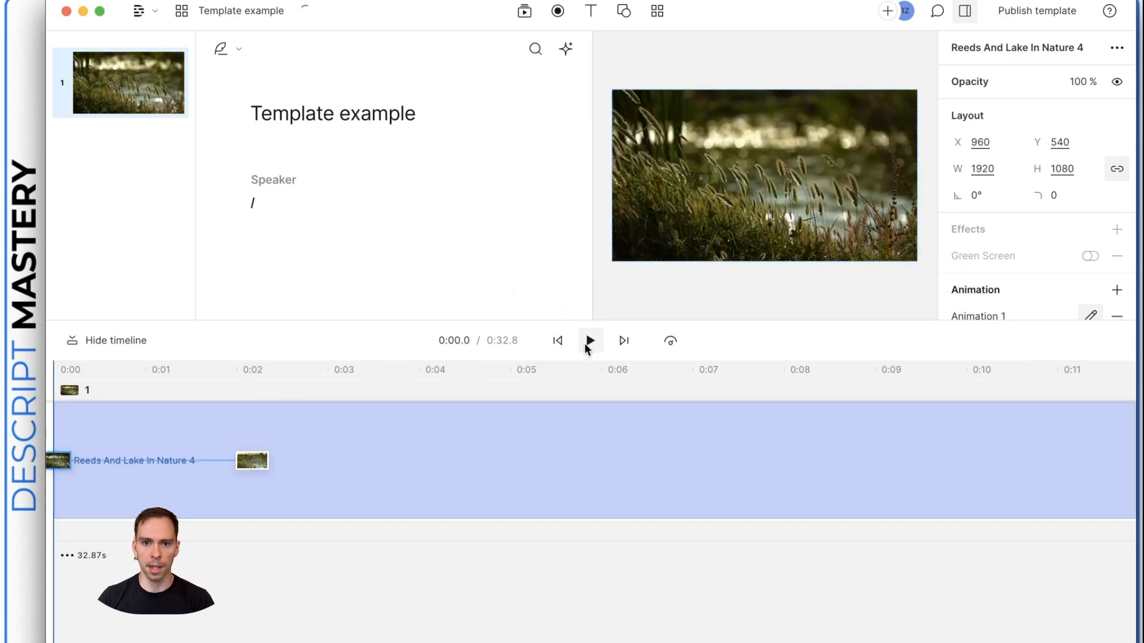
pyautogui.click(589, 341)
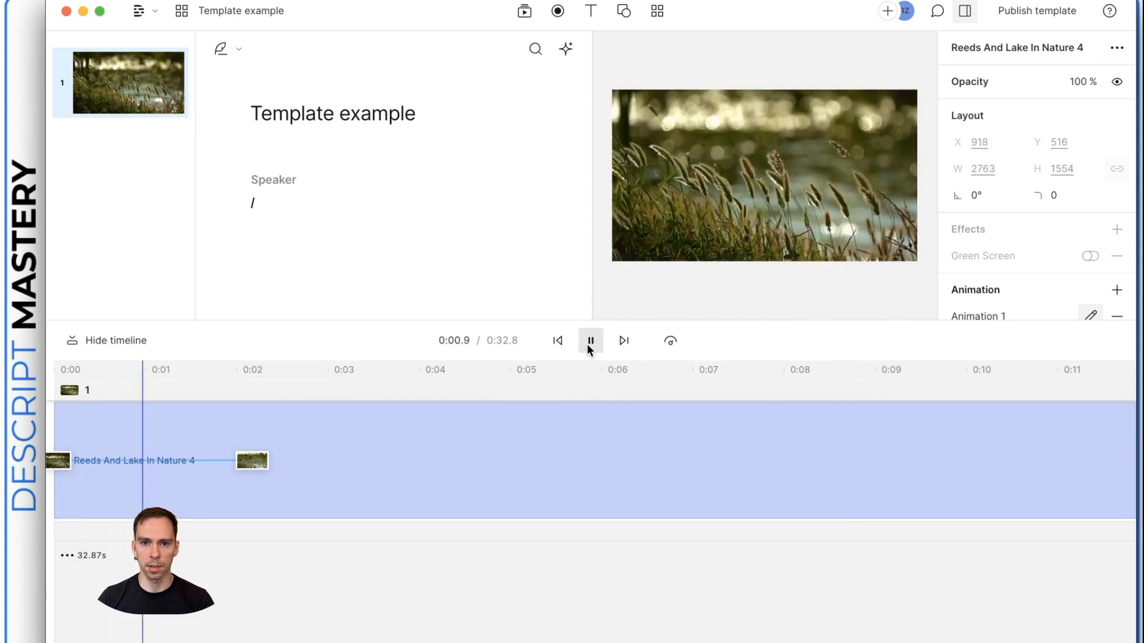
pyautogui.click(589, 340)
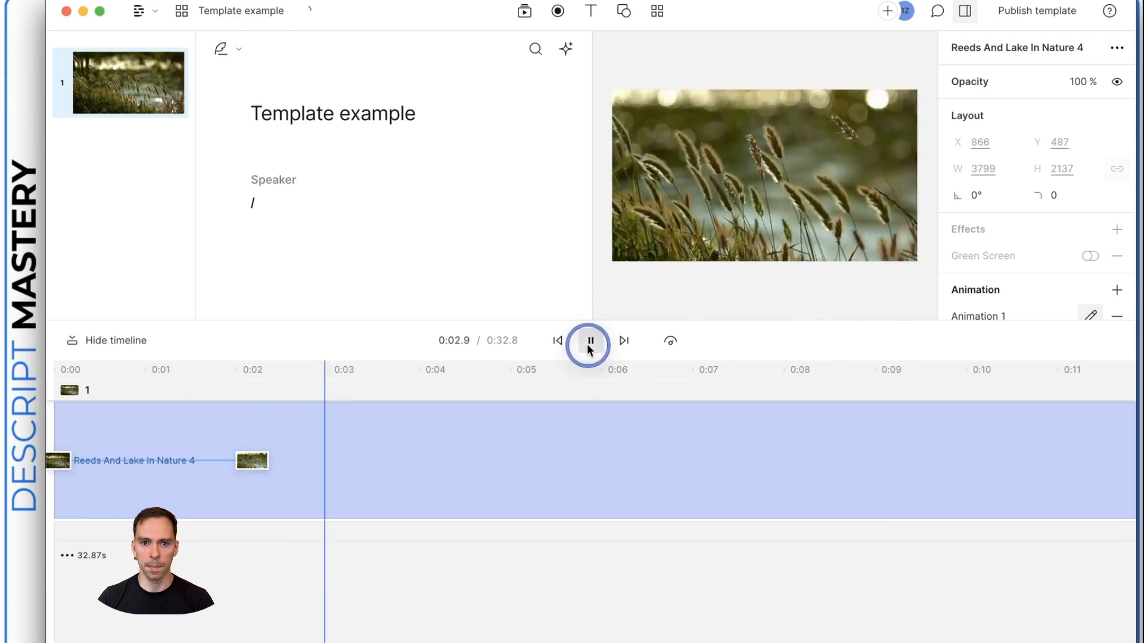
# Publish the template as private with its scene named 'Zoom'.
pyautogui.click(1036, 10)
pyautogui.write('Zoom')
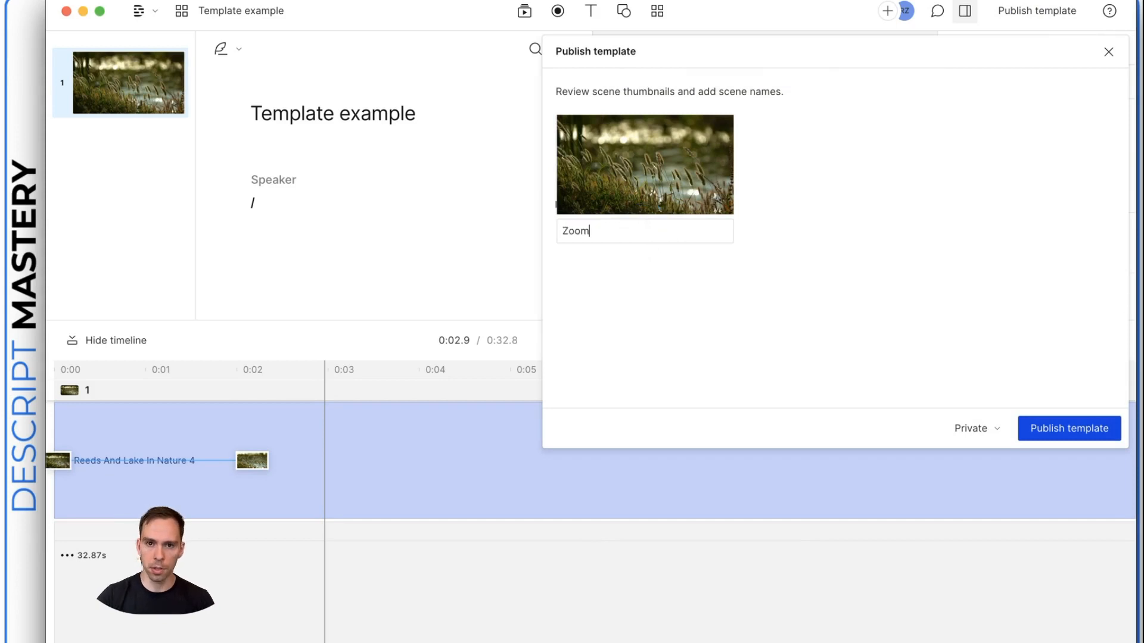
pyautogui.click(972, 429)
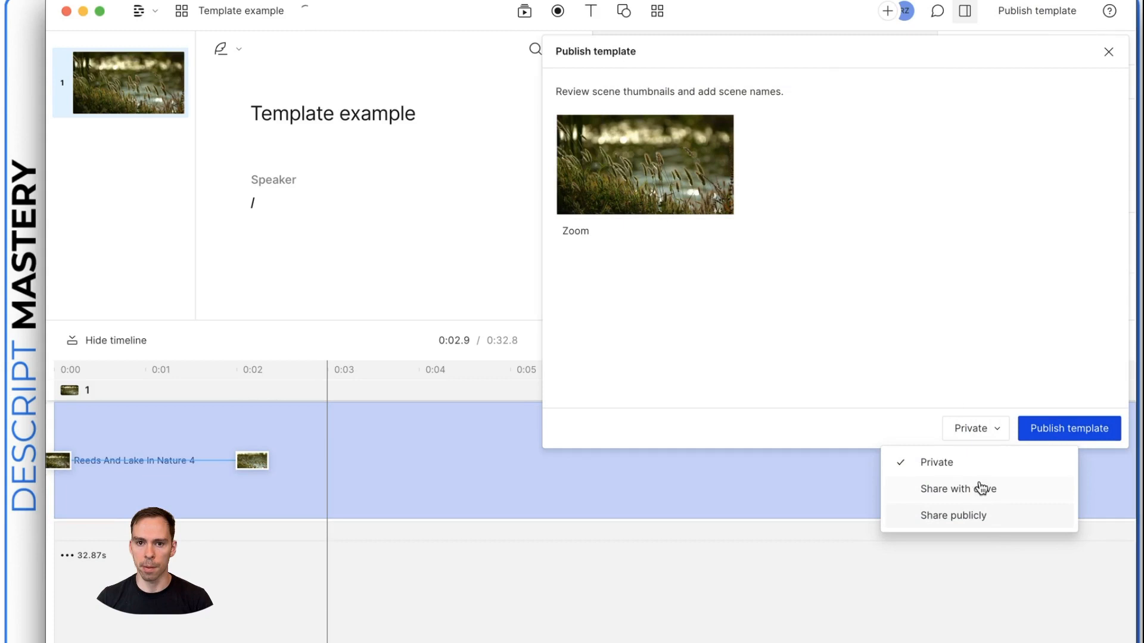
pyautogui.click(1068, 429)
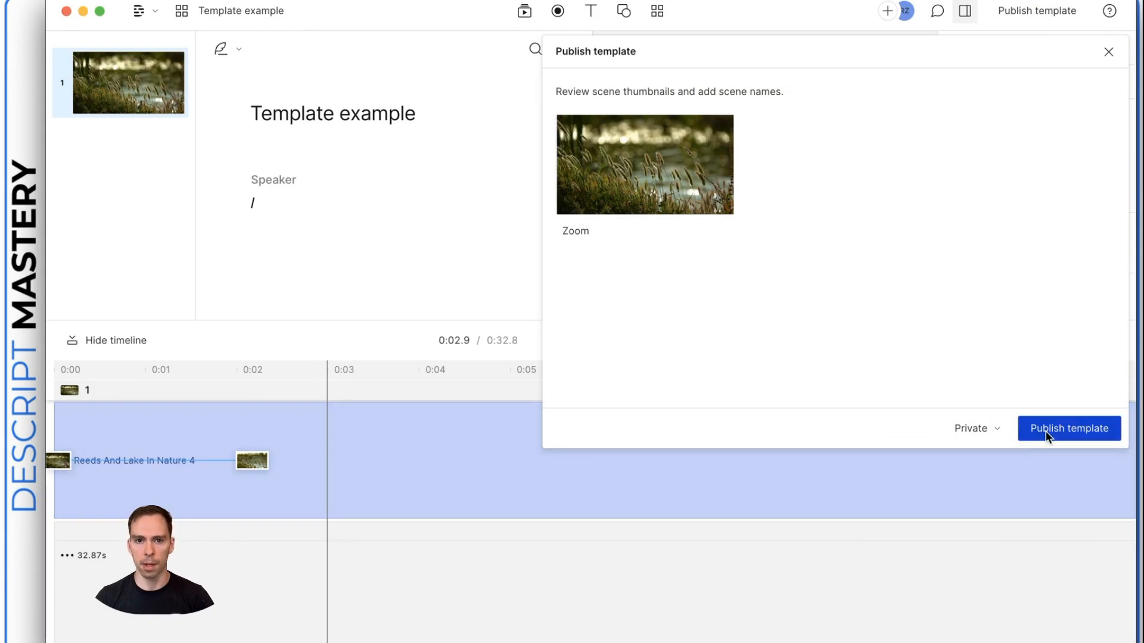
pyautogui.click(1068, 429)
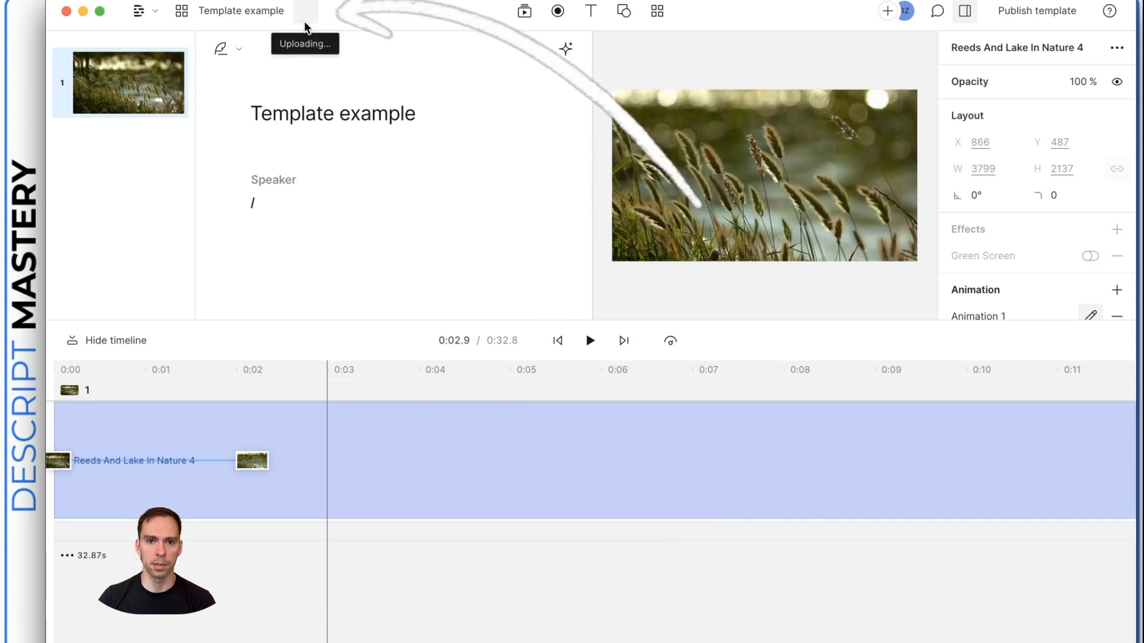
pyautogui.click(139, 11)
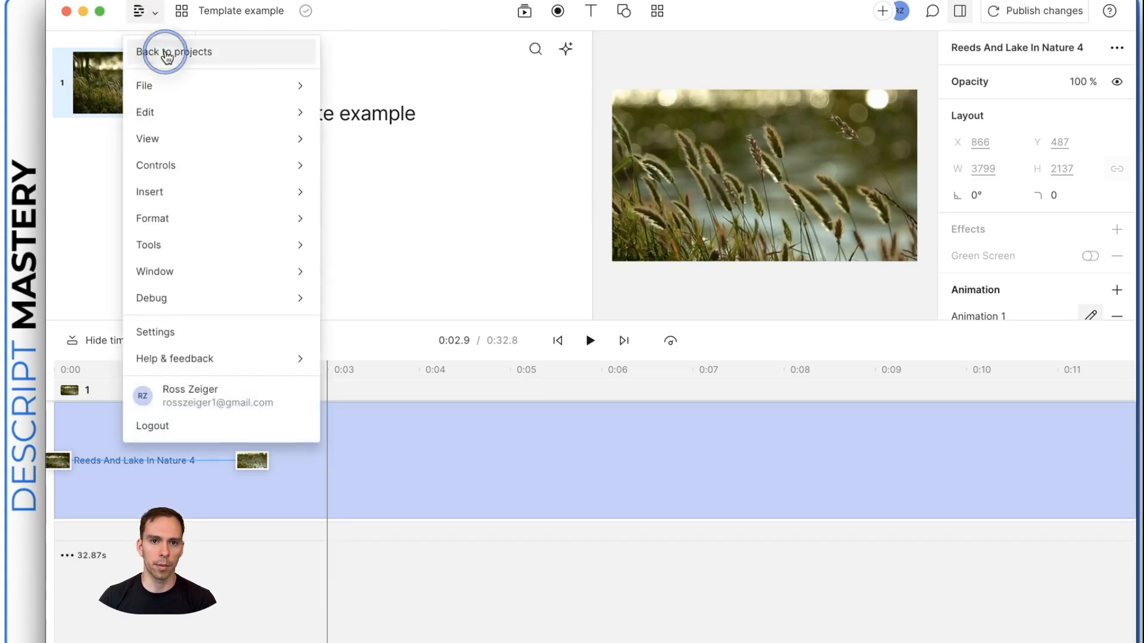